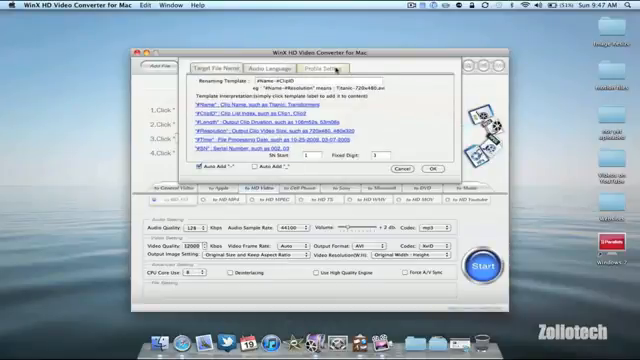
Confirm the YouTube HD 1080p output profile for the loaded videos.
left_click(312, 60)
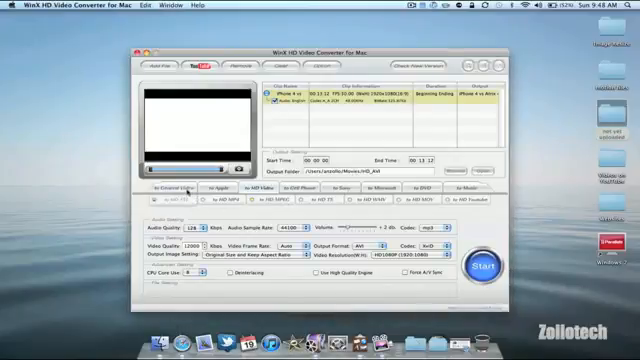
left_click(212, 188)
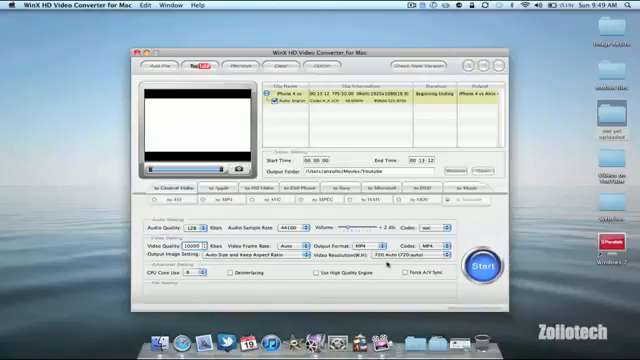
left_click(408, 256)
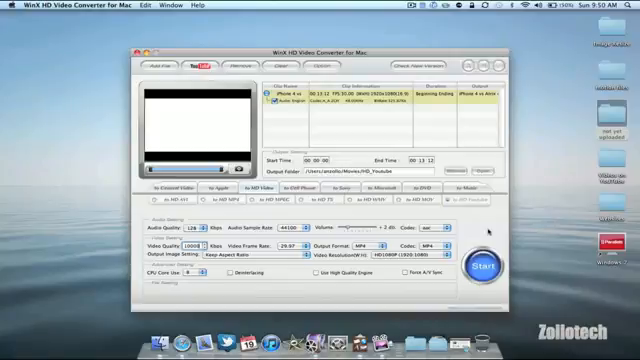
Run the conversion and show the finished videos in their Finder folder.
left_click(480, 270)
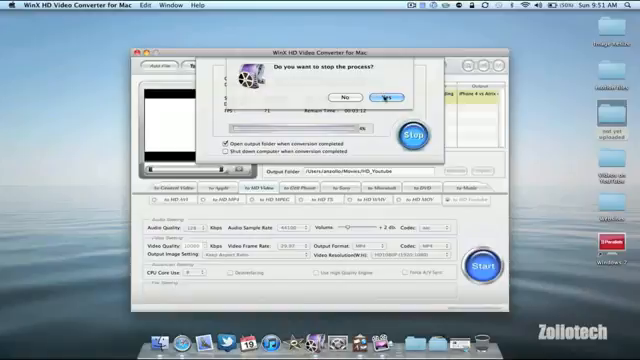
left_click(388, 96)
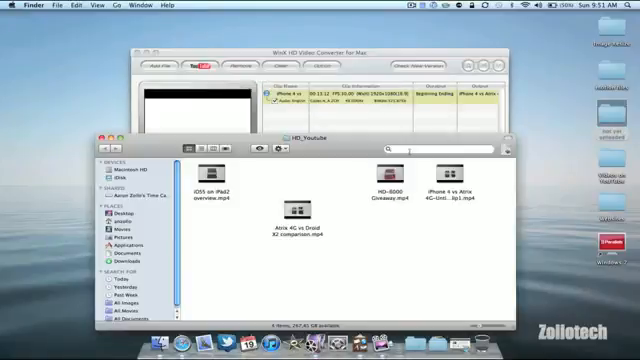